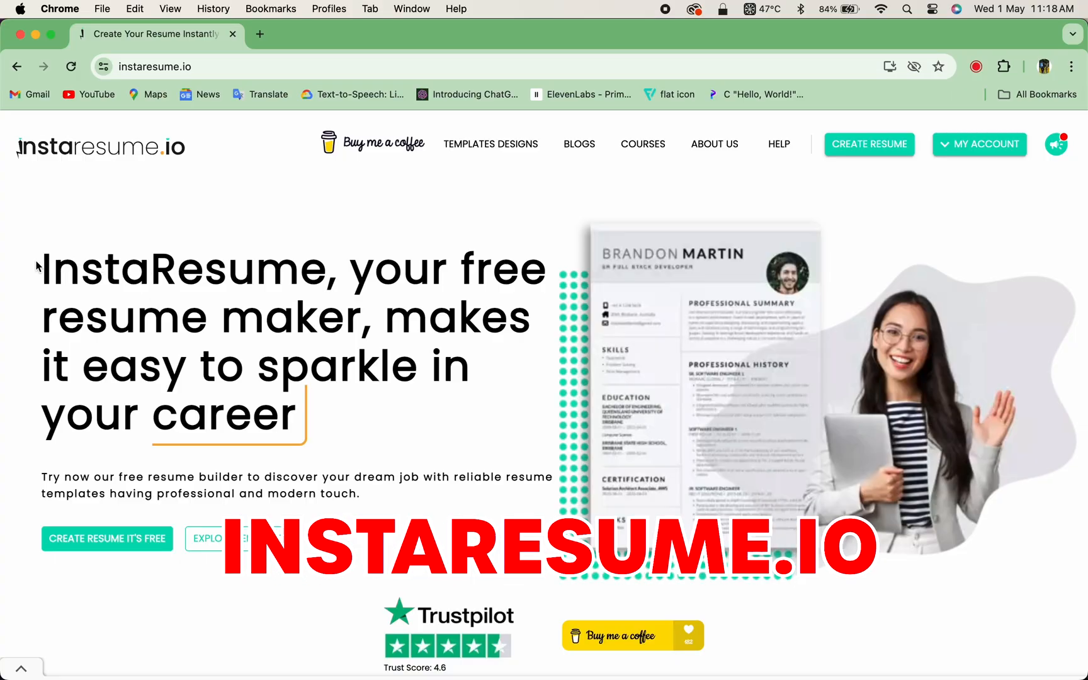
Choose a design from Templates Designs, use the template, and sign in to InstaResume
{"action": "left_click", "coordinate": [491, 143]}
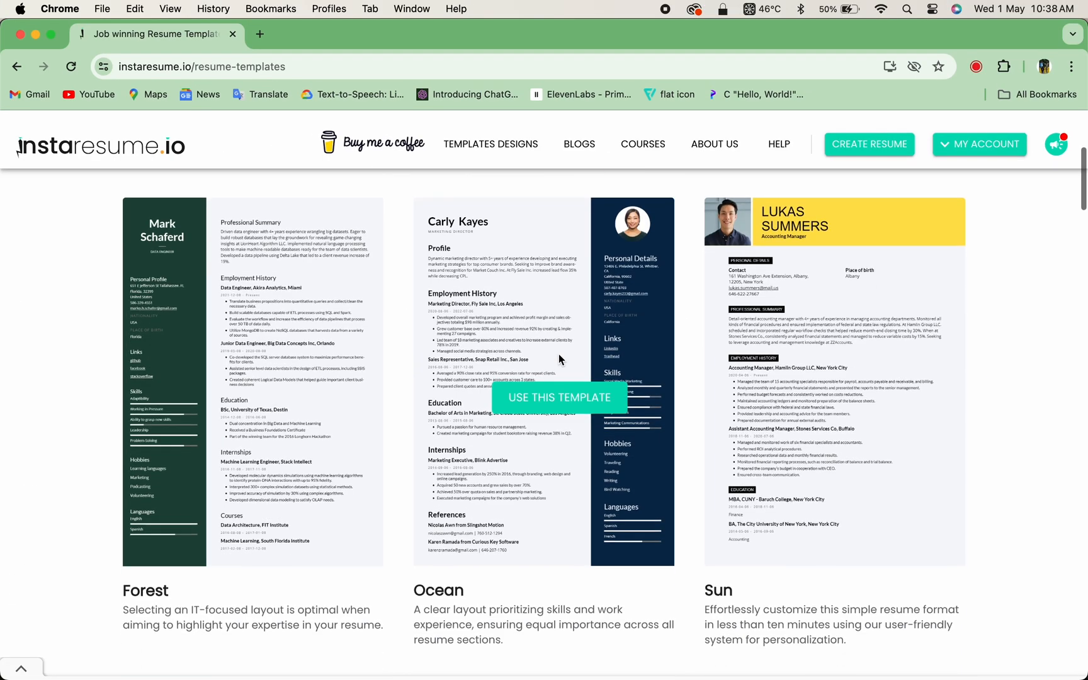
{"action": "left_click", "coordinate": [562, 398]}
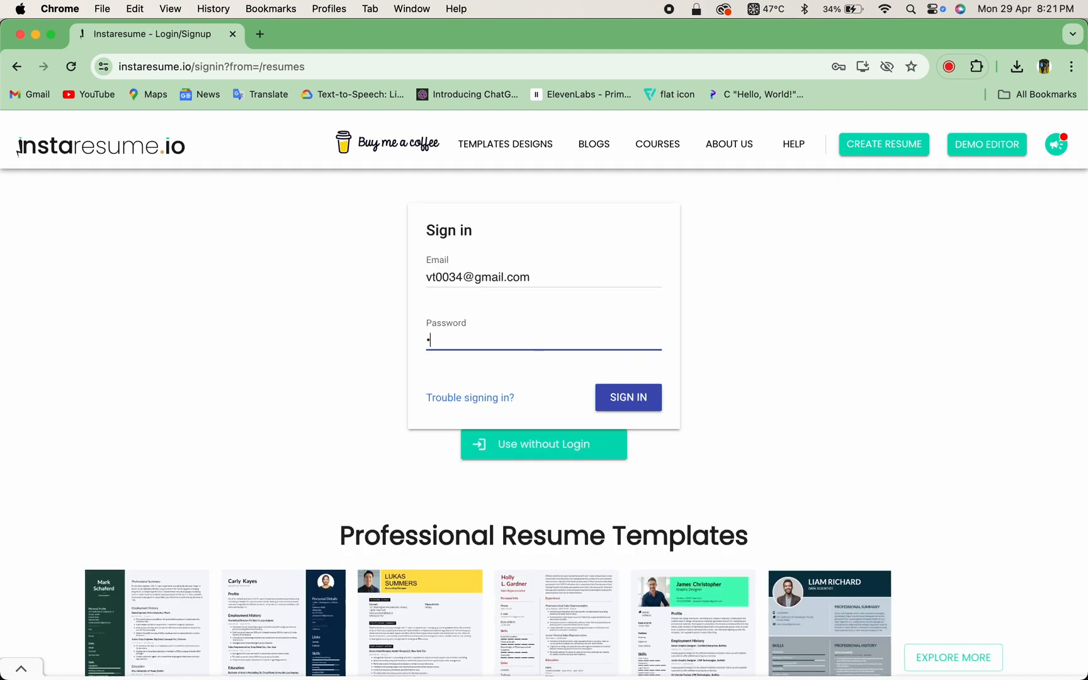
{"action": "left_click", "coordinate": [629, 398]}
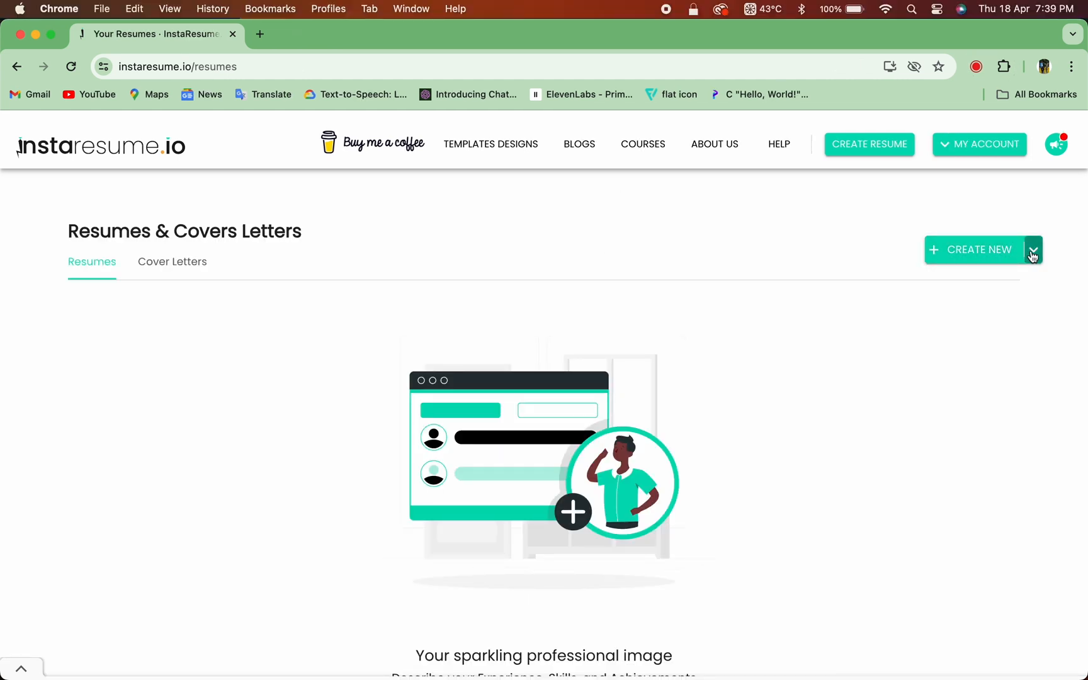
Start a new resume and scroll the template gallery toward Sales Representative
{"action": "left_click", "coordinate": [1034, 249]}
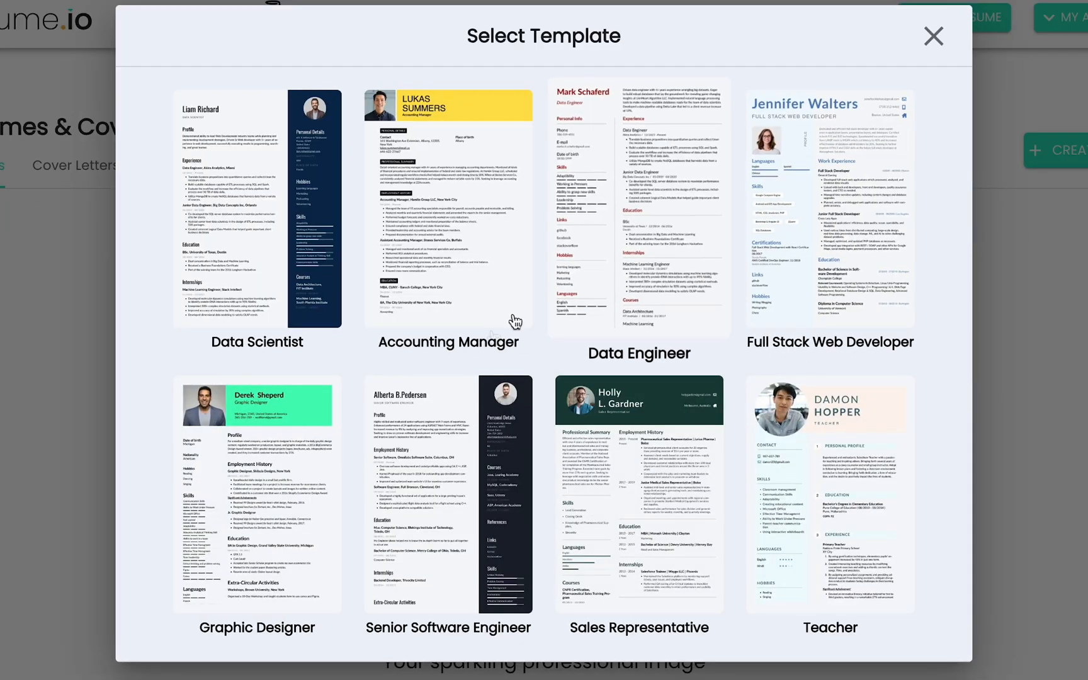
{"action": "scroll", "scroll_direction": "down", "scroll_amount": 3}
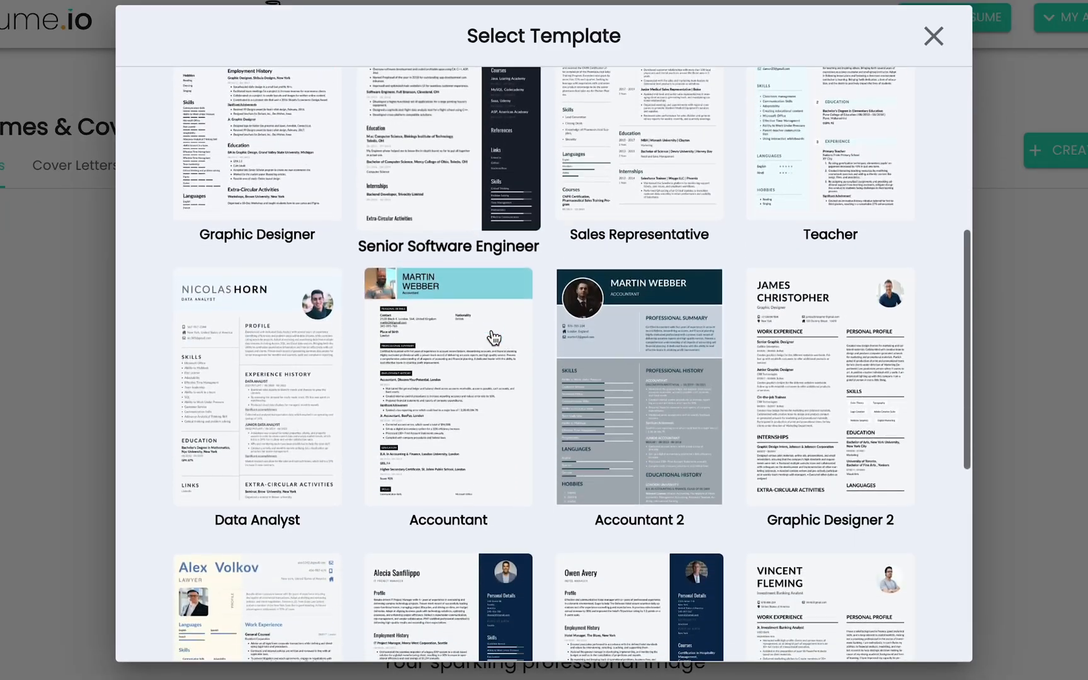
{"action": "scroll", "scroll_direction": "down", "scroll_amount": 3}
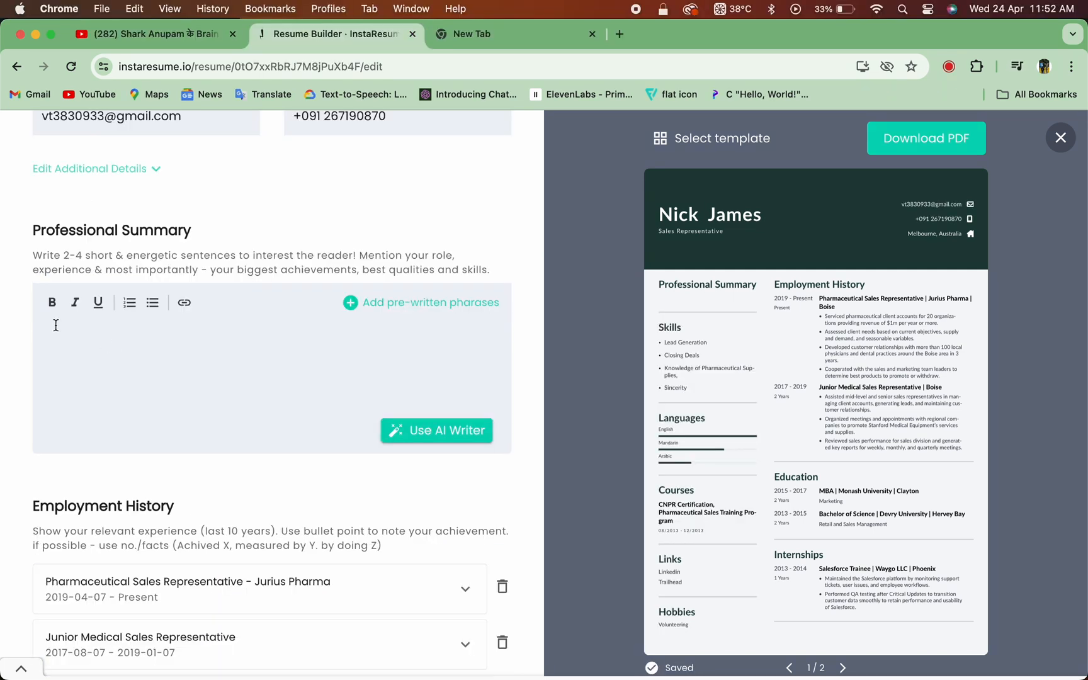
{"action": "left_click", "coordinate": [57, 331]}
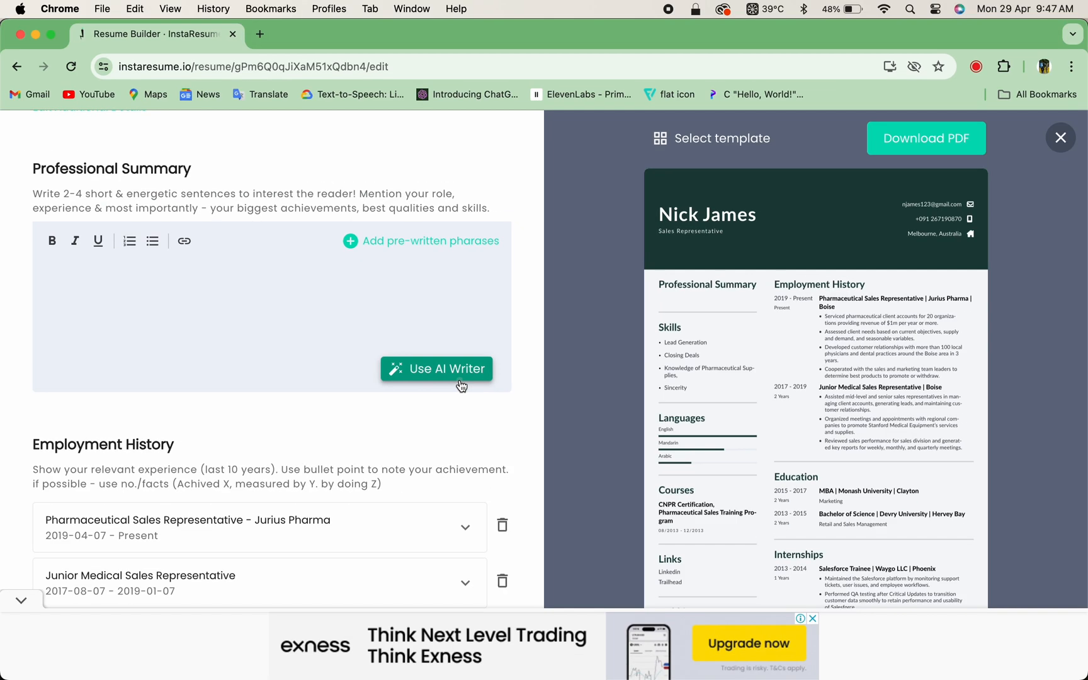
{"action": "left_click", "coordinate": [436, 369]}
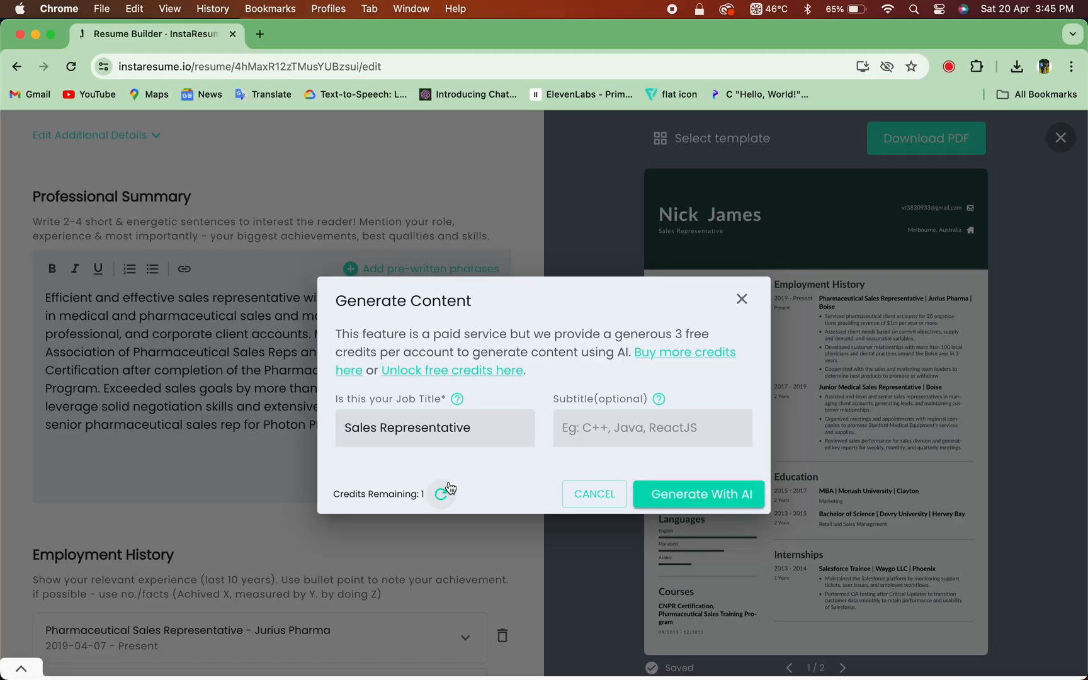
{"action": "mouse_move", "coordinate": [554, 375]}
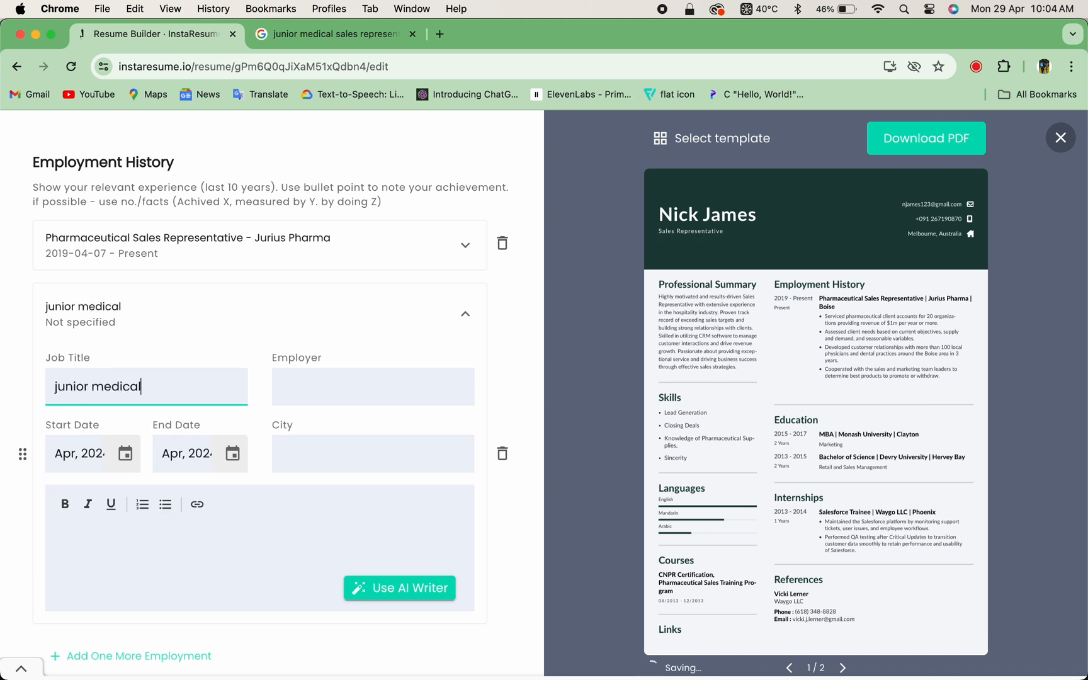
Generate the junior medical sales representative job description with the AI Writer
{"action": "left_click", "coordinate": [124, 453]}
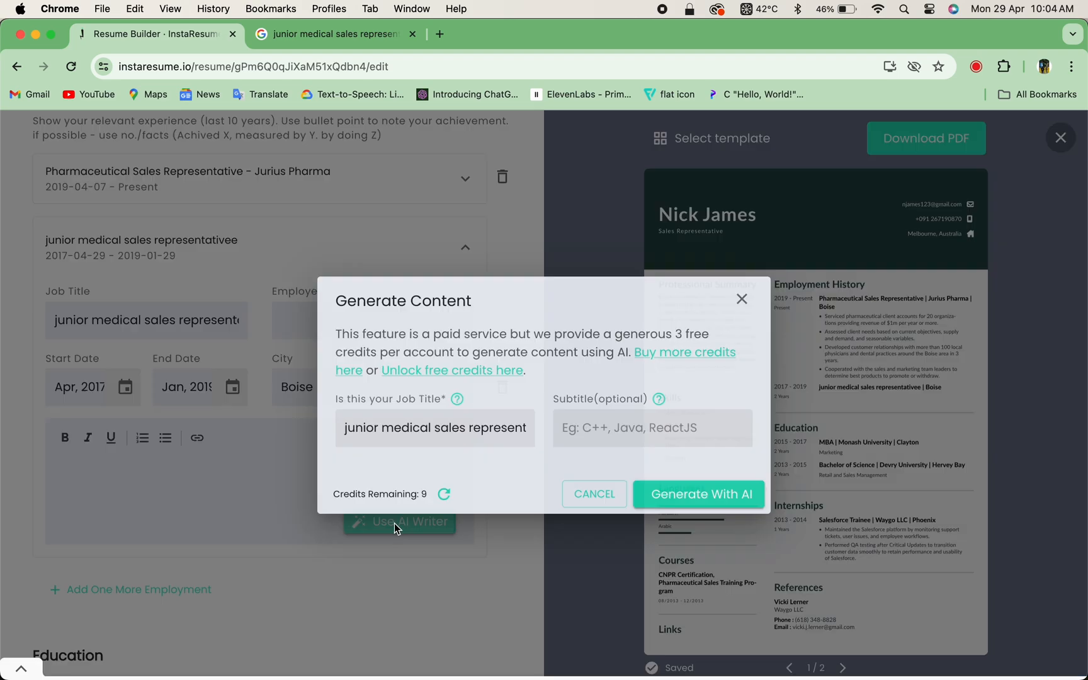
{"action": "left_click", "coordinate": [702, 494]}
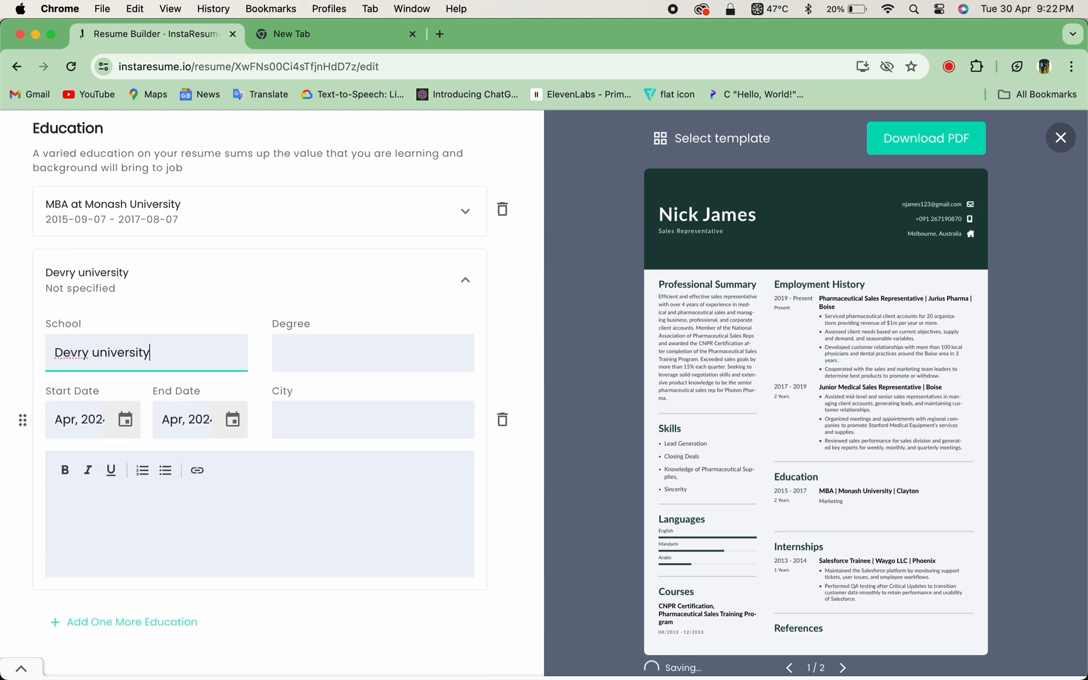
Enter 'Bachelo' as the start of the Devry University degree
{"action": "type", "text": "Bachelo"}
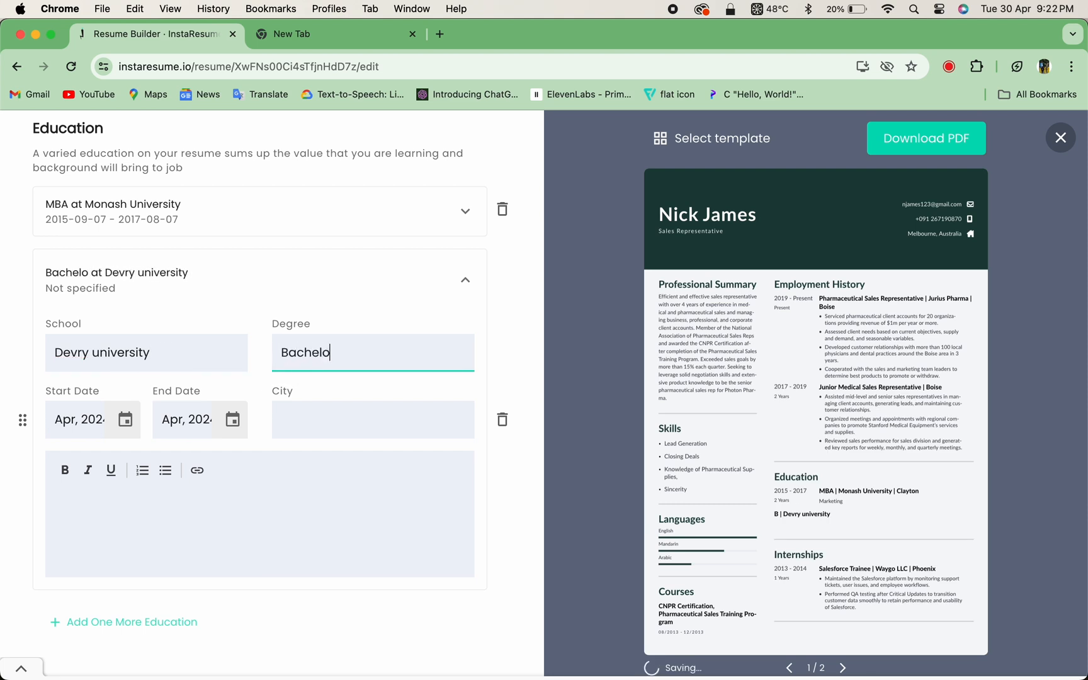
{"action": "left_click", "coordinate": [373, 420]}
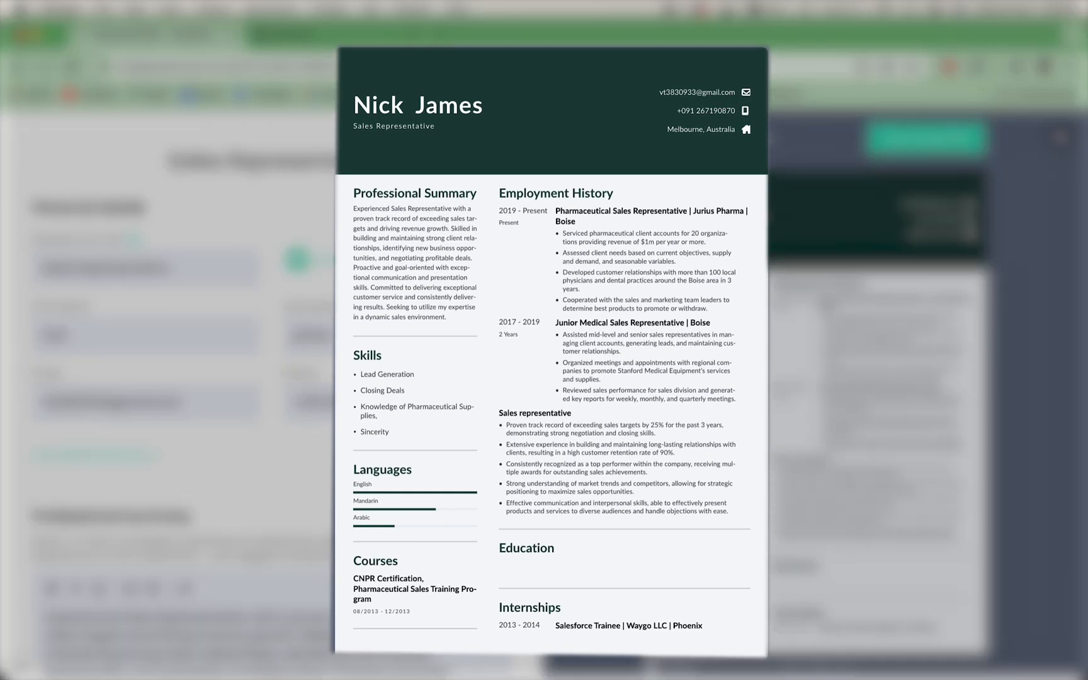
{"action": "left_click", "coordinate": [449, 371]}
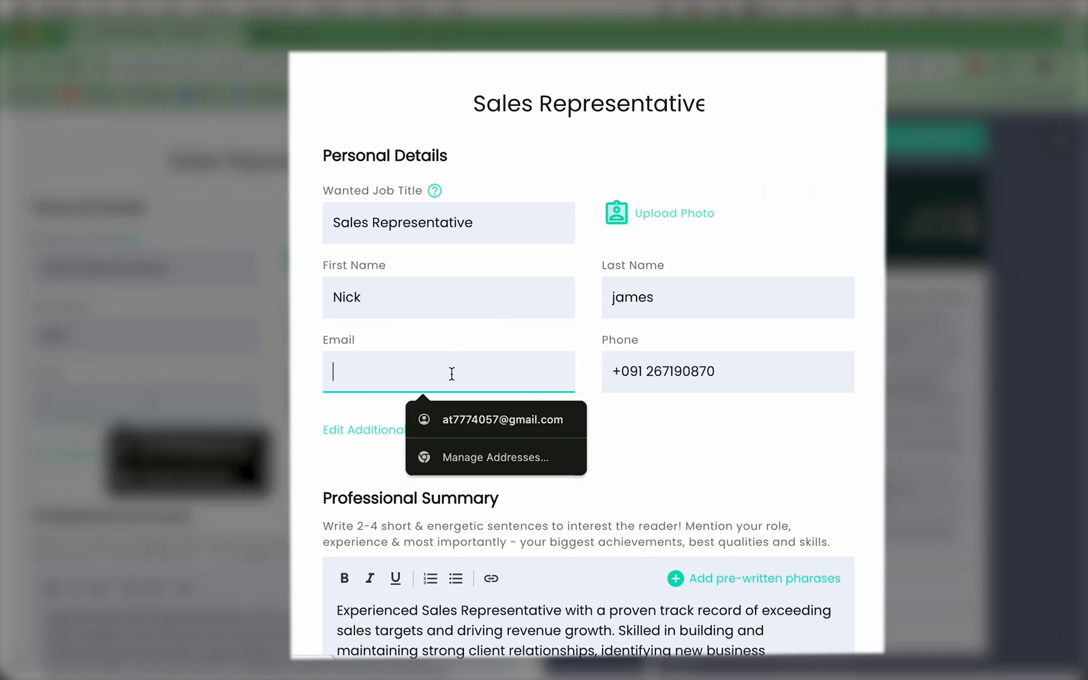
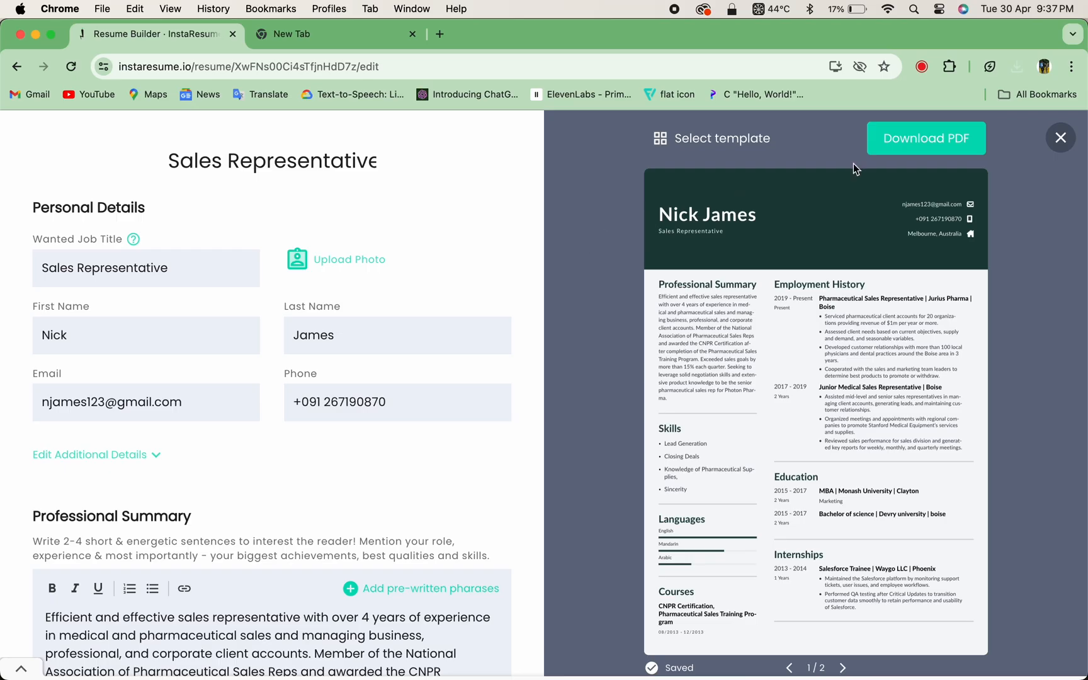
{"action": "left_click", "coordinate": [927, 138]}
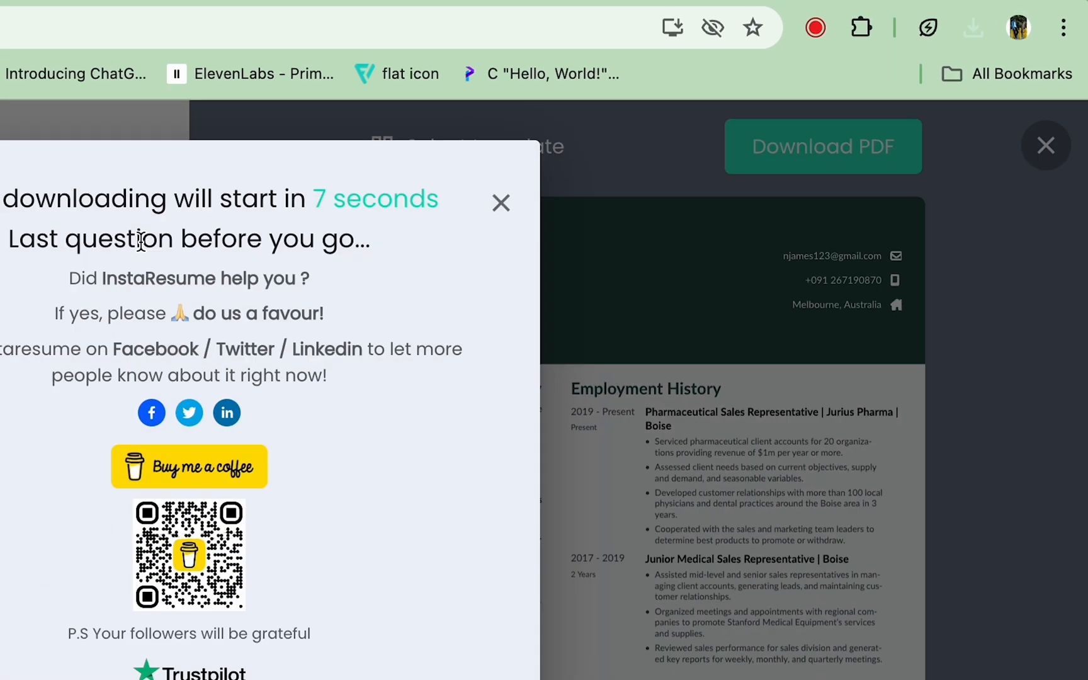